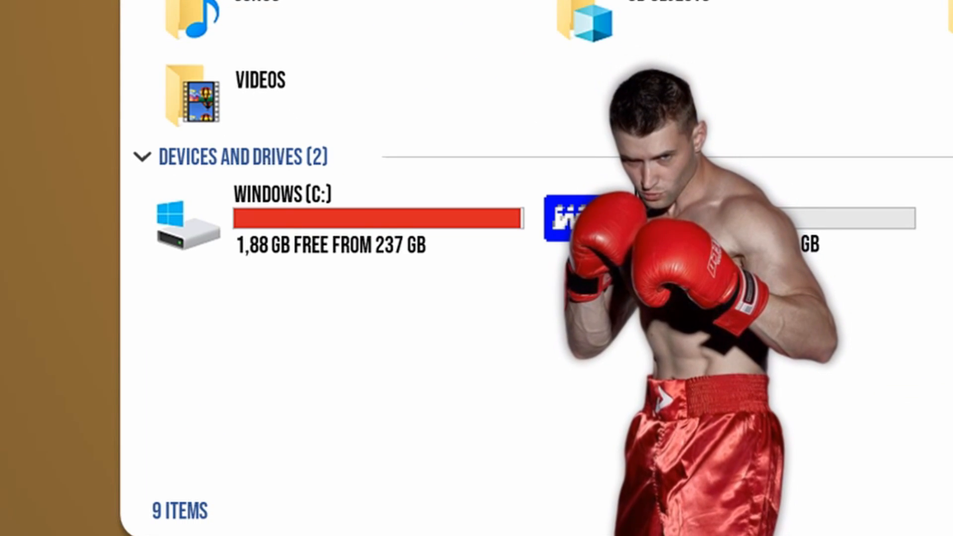
Step: Check drive C: shows 912 MB free of 237 GB and close This PC to the desktop
{"action": "left_click", "coordinate": [703, 46]}
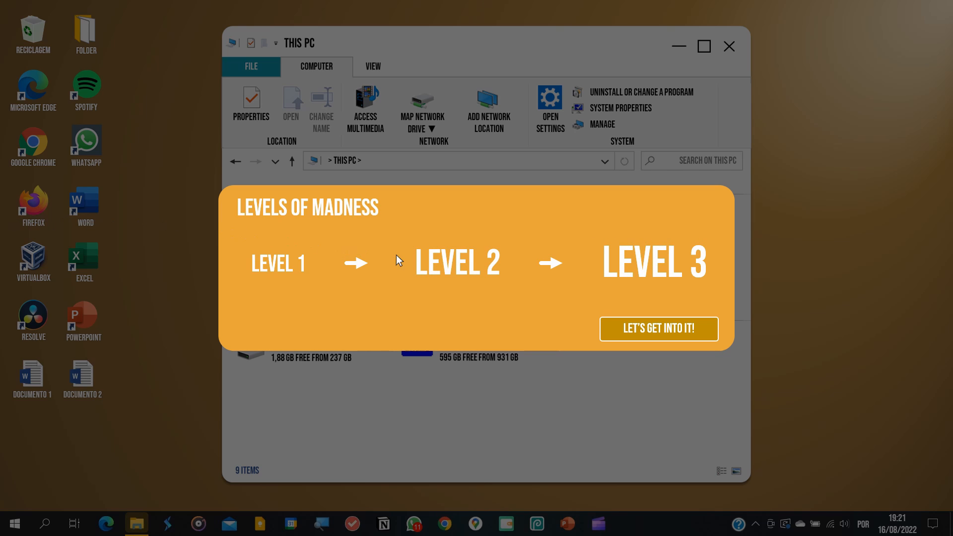
{"action": "left_click", "coordinate": [657, 329]}
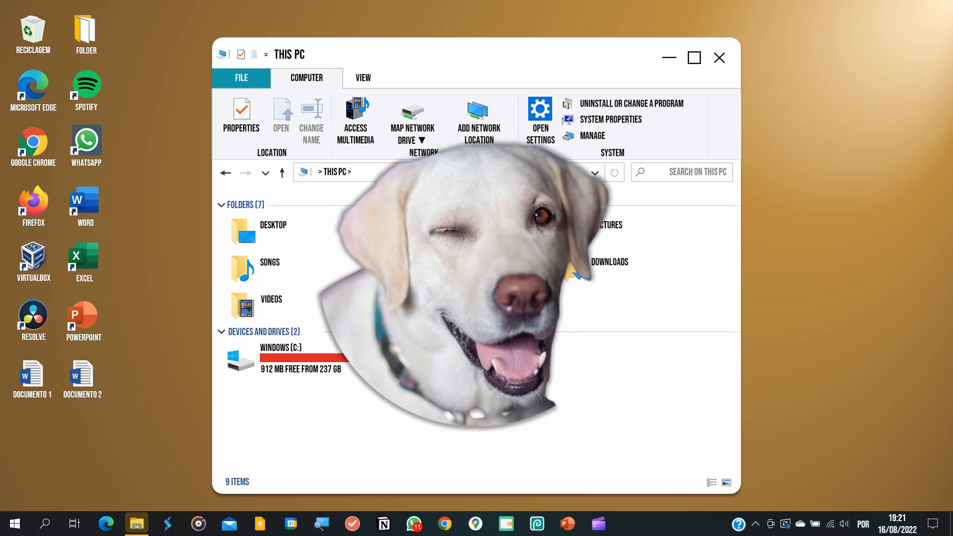
{"action": "left_click", "coordinate": [719, 57]}
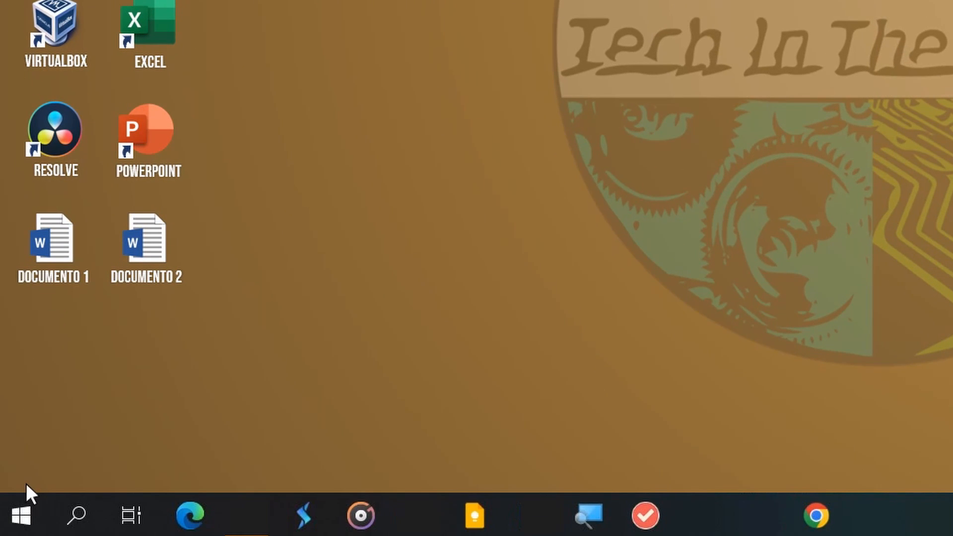
{"action": "mouse_move", "coordinate": [423, 503]}
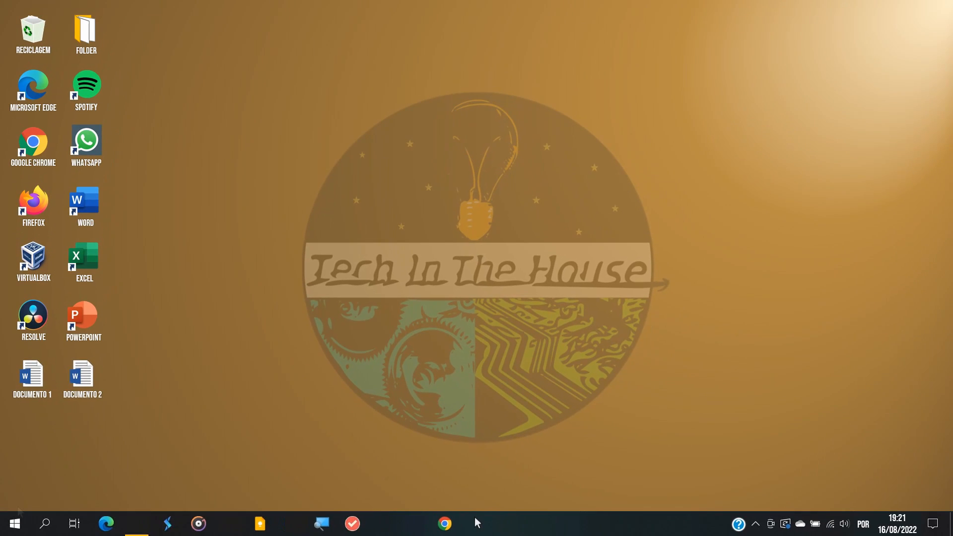
{"action": "mouse_move", "coordinate": [18, 510]}
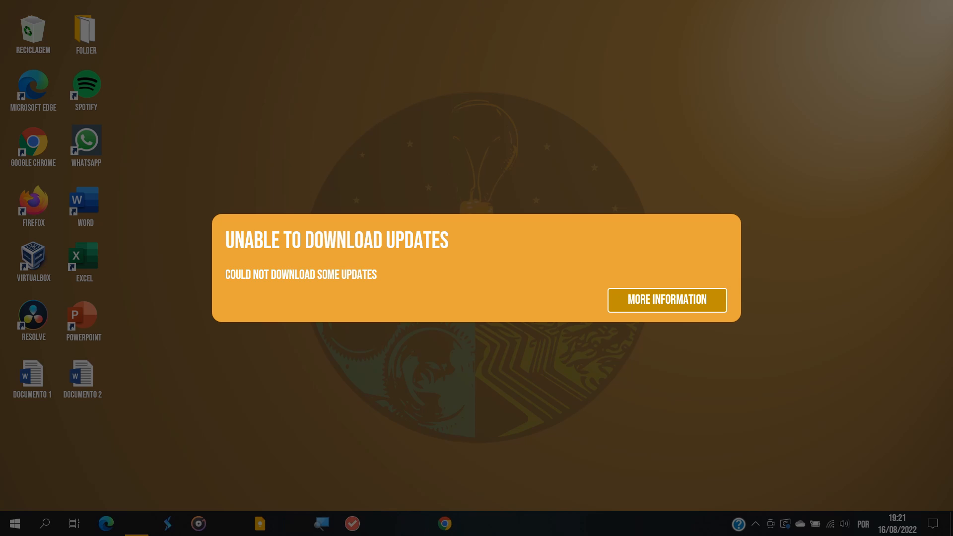
{"action": "mouse_move", "coordinate": [422, 269]}
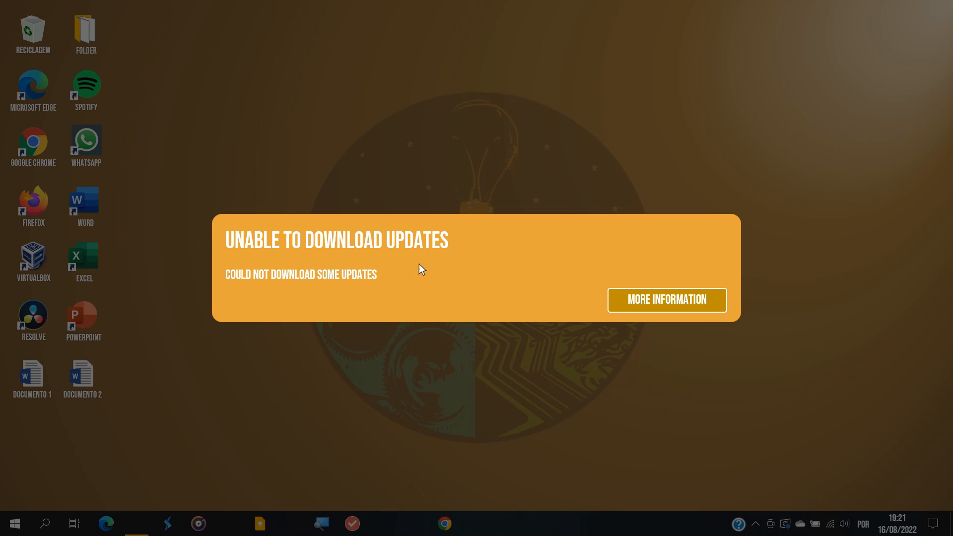
Step: Choose More Information on the 'Unable to download updates' popup to see the failed NVIDIA update
{"action": "left_click", "coordinate": [666, 299]}
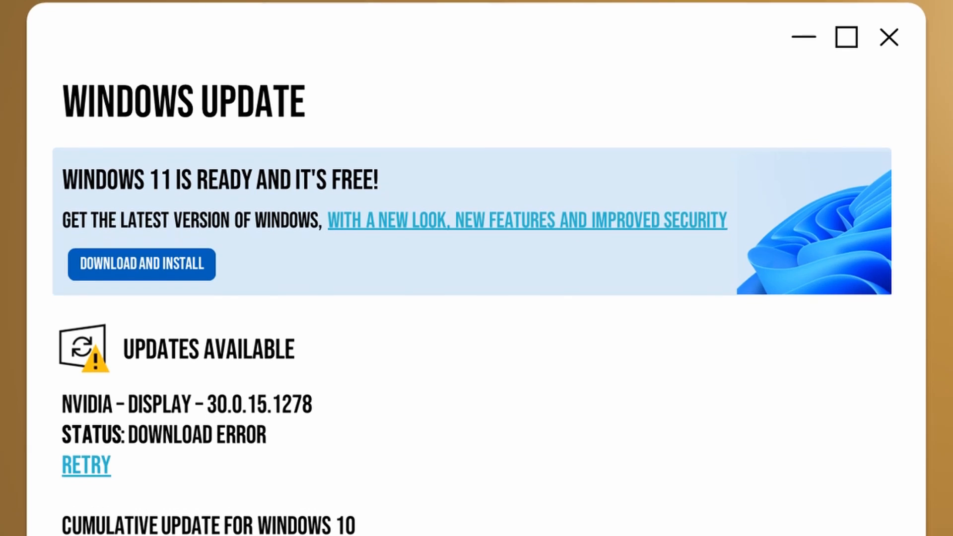
Step: Leave the update details so the 'Free up storage space' warning shows near the clock
{"action": "scroll", "scroll_direction": "down", "scroll_amount": 3}
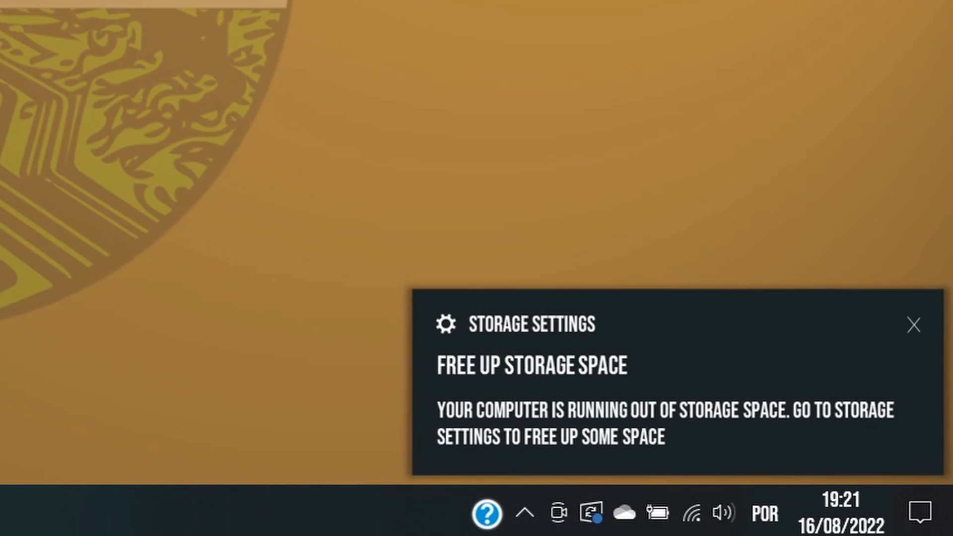
Step: Dismiss the low-storage warning and reach the Pictures folder with DSC1.JPG to DSC10.JPG
{"action": "left_click", "coordinate": [915, 324]}
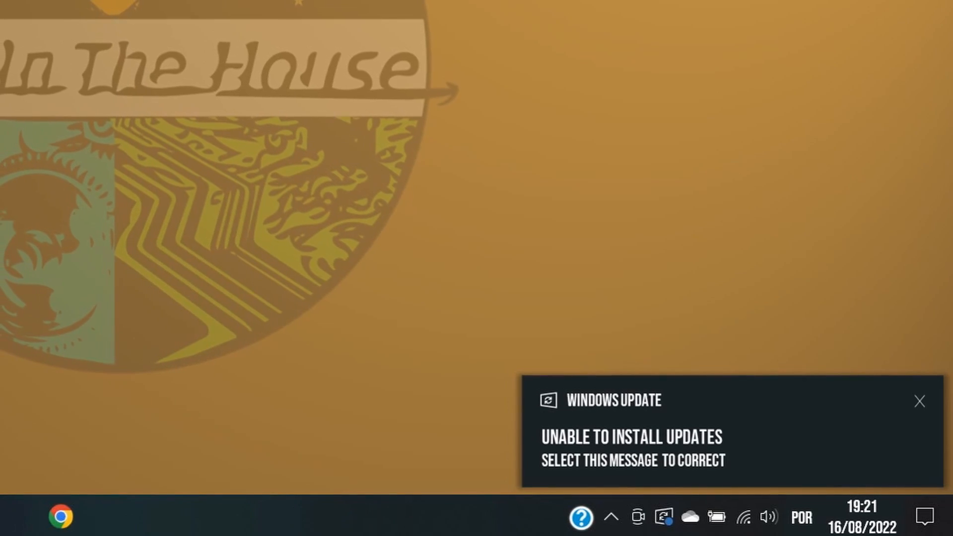
{"action": "left_click", "coordinate": [919, 401]}
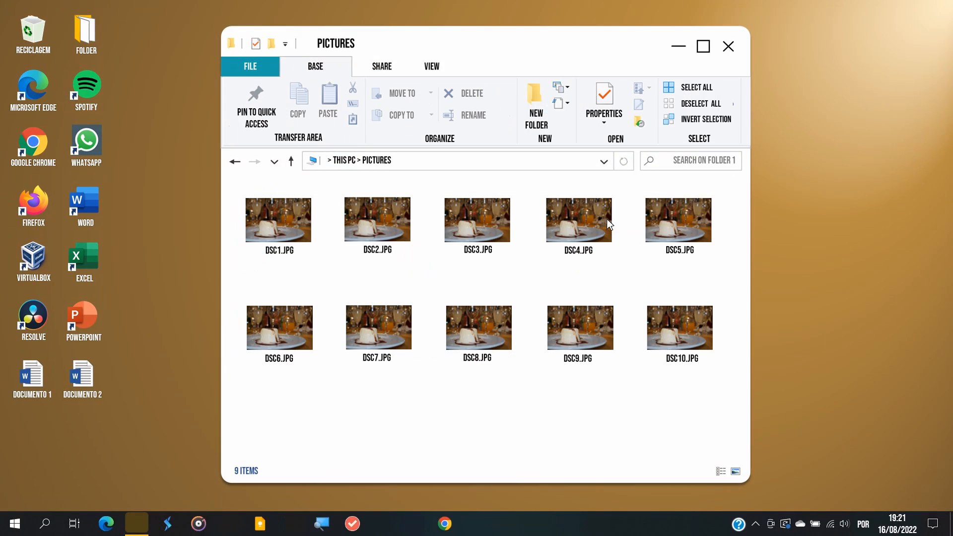
Step: Get past the 'Unable to install updates' message, returning to Pictures now showing generic icons
{"action": "left_click", "coordinate": [727, 46]}
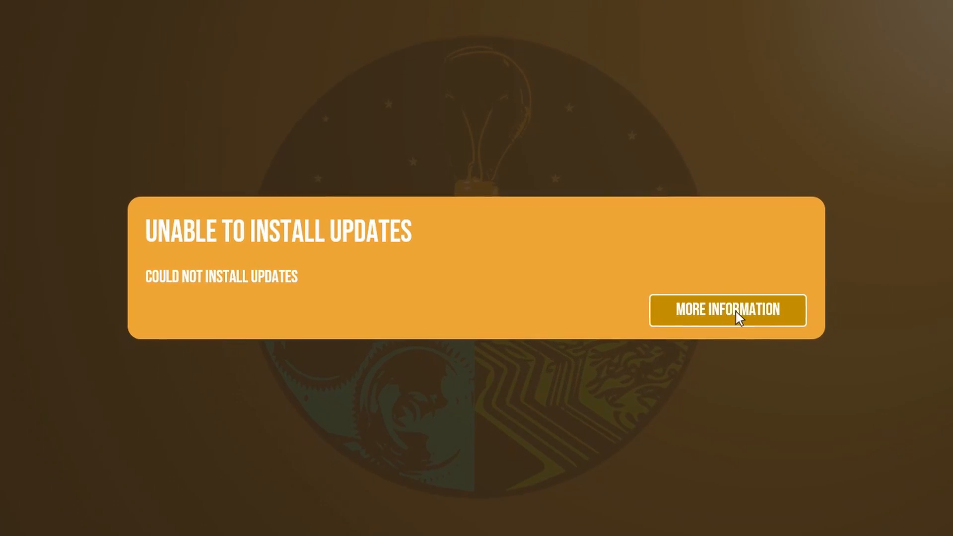
{"action": "left_click", "coordinate": [727, 310]}
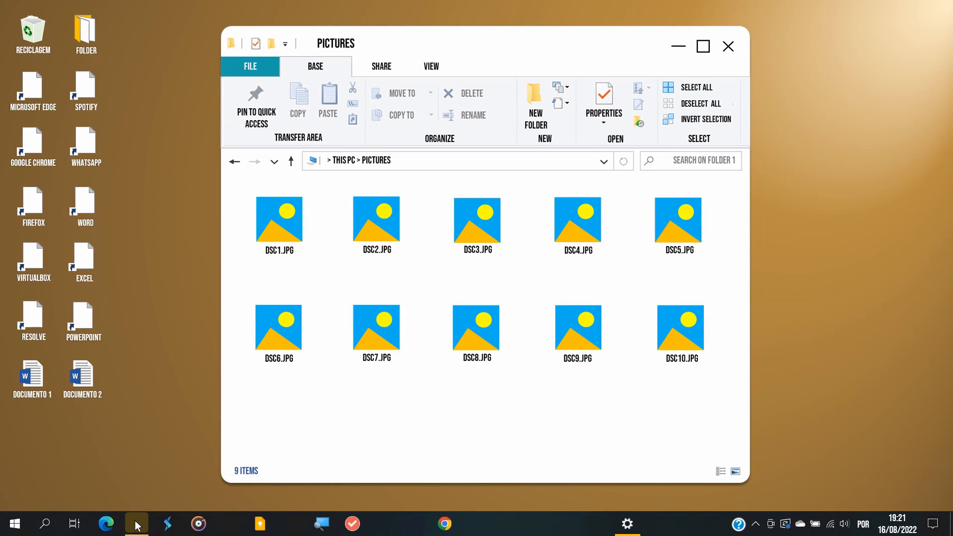
Step: Hide the Pictures window and launch WhatsApp, which stays stuck organizing messages
{"action": "left_click", "coordinate": [727, 47]}
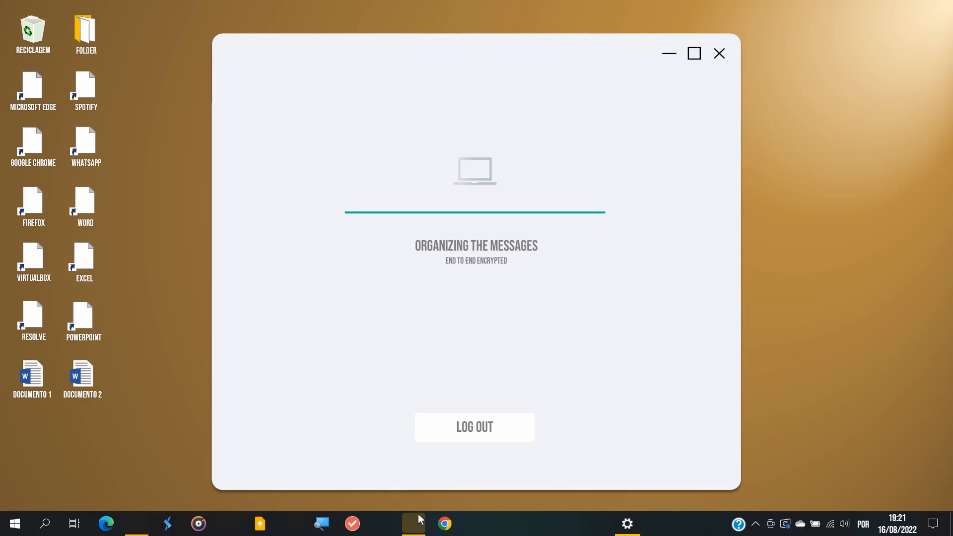
{"action": "left_click", "coordinate": [719, 53]}
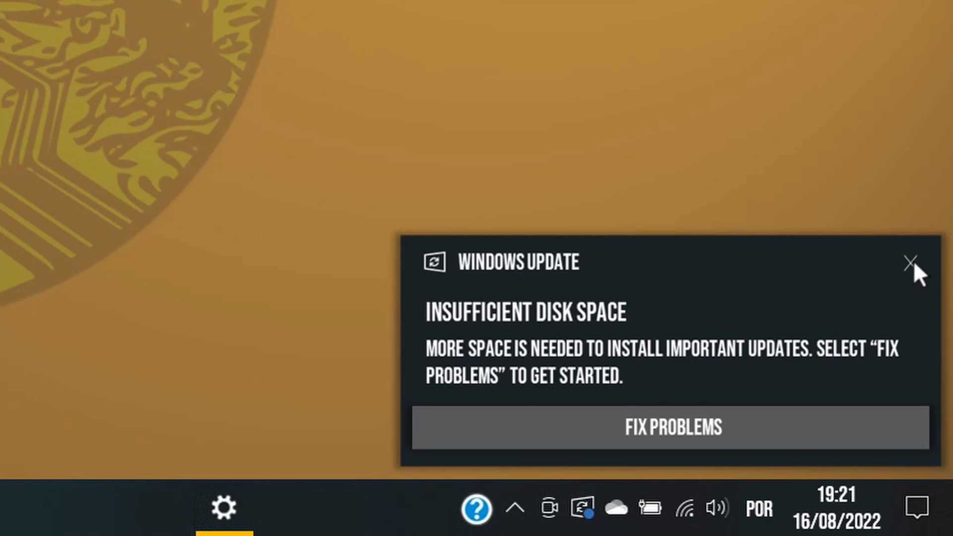
Step: Dismiss the Windows Update disk-space toast and the Insufficient Disk Space dialog
{"action": "left_click", "coordinate": [906, 262]}
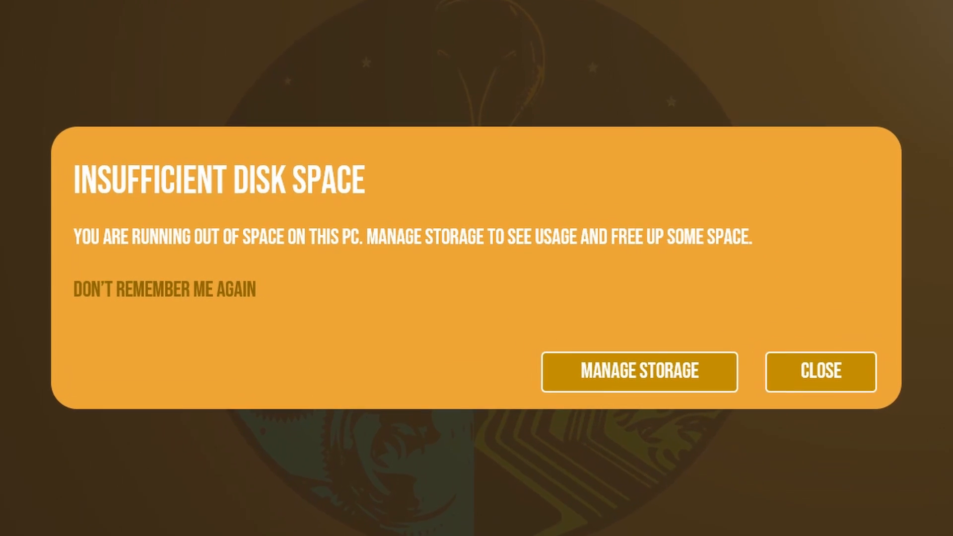
{"action": "left_click", "coordinate": [819, 372]}
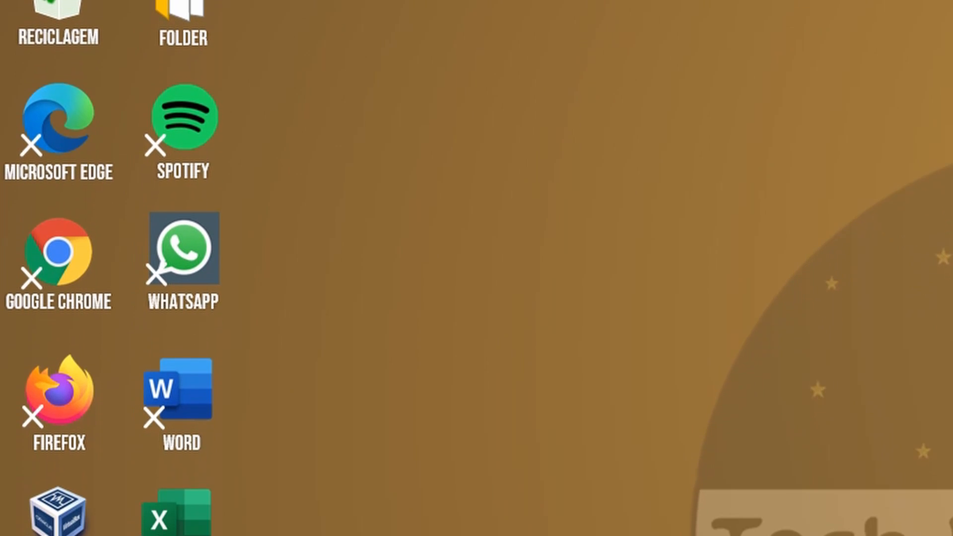
{"action": "scroll", "scroll_direction": "down", "scroll_amount": 3}
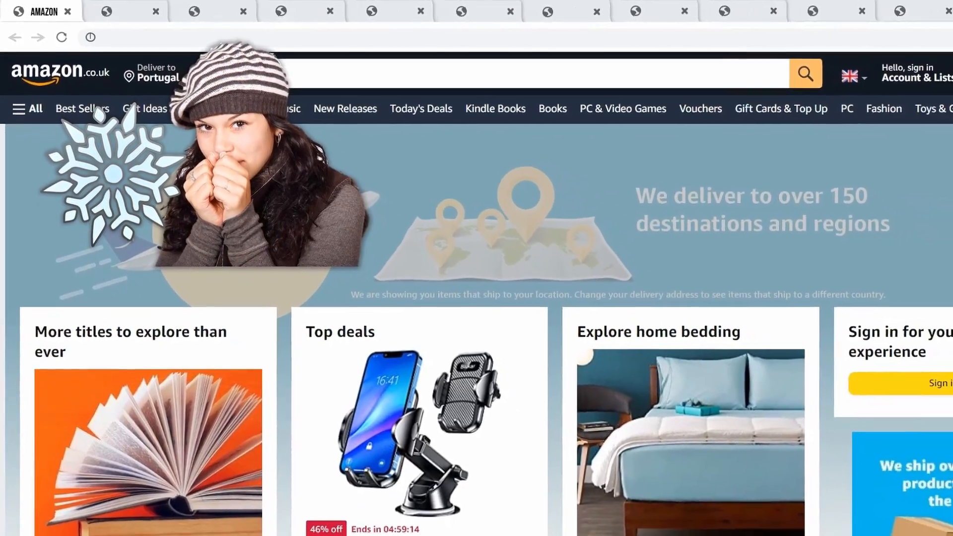
Step: Switch from the Amazon tab to the second Chrome tab showing the 'Aw, Snap!' out-of-memory page
{"action": "left_click", "coordinate": [103, 11]}
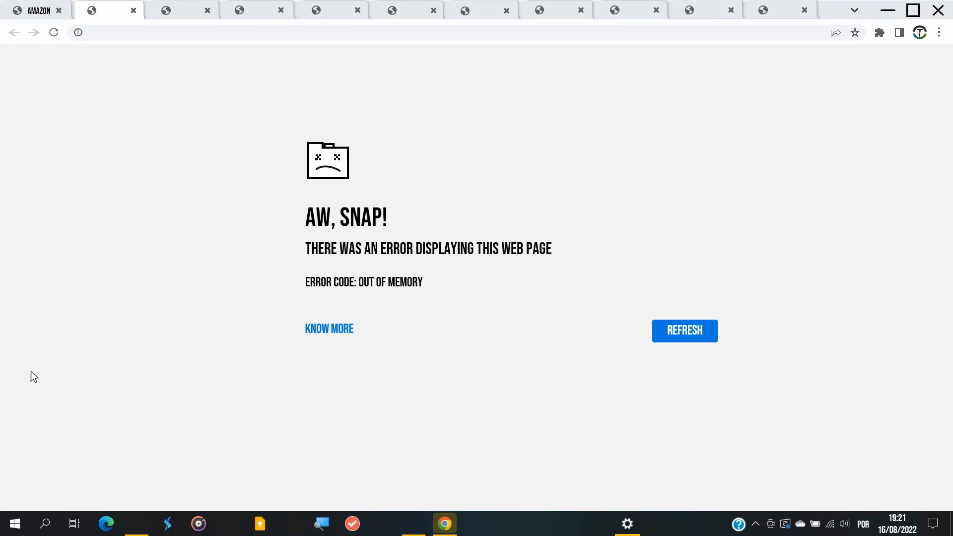
{"action": "mouse_move", "coordinate": [106, 523]}
{"action": "type", "text": "FEEM"}
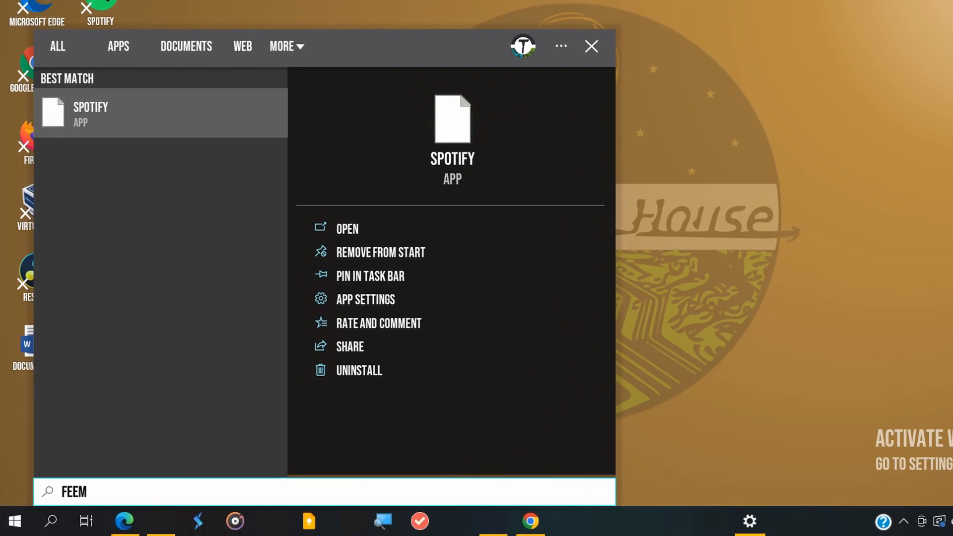
Step: Launch Spotify from the Start search best match
{"action": "left_click", "coordinate": [589, 47]}
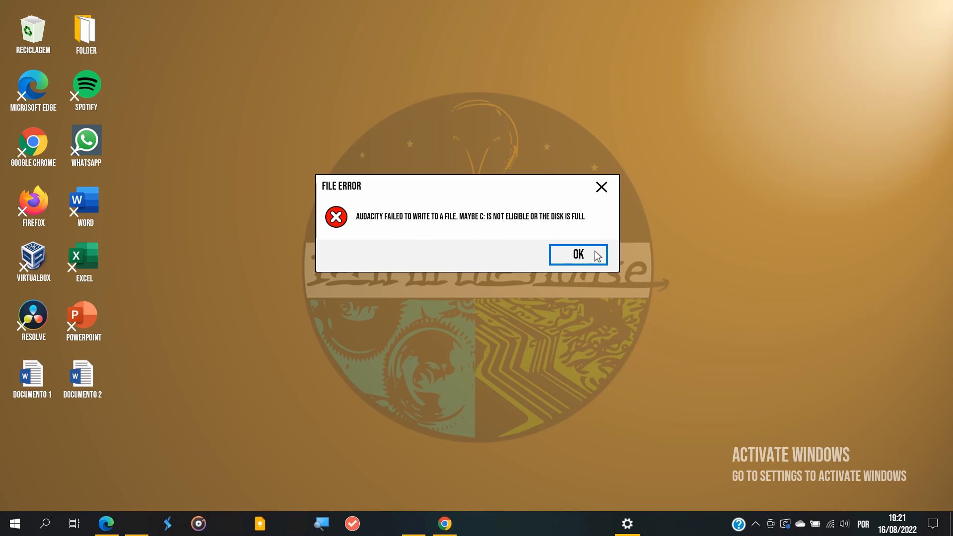
Step: Acknowledge the Audacity disk-full File Error and the Outlook work-file error with OK
{"action": "left_click", "coordinate": [576, 255]}
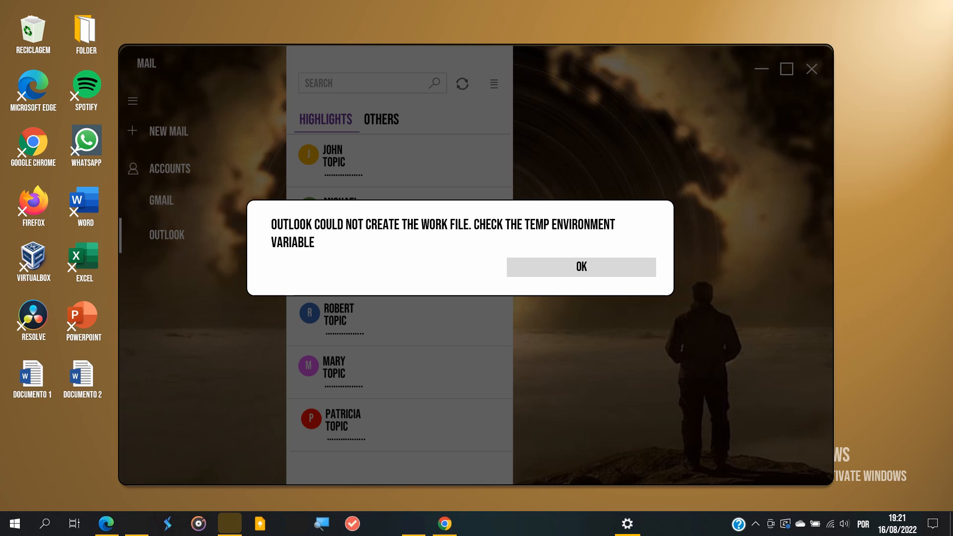
{"action": "left_click", "coordinate": [581, 267]}
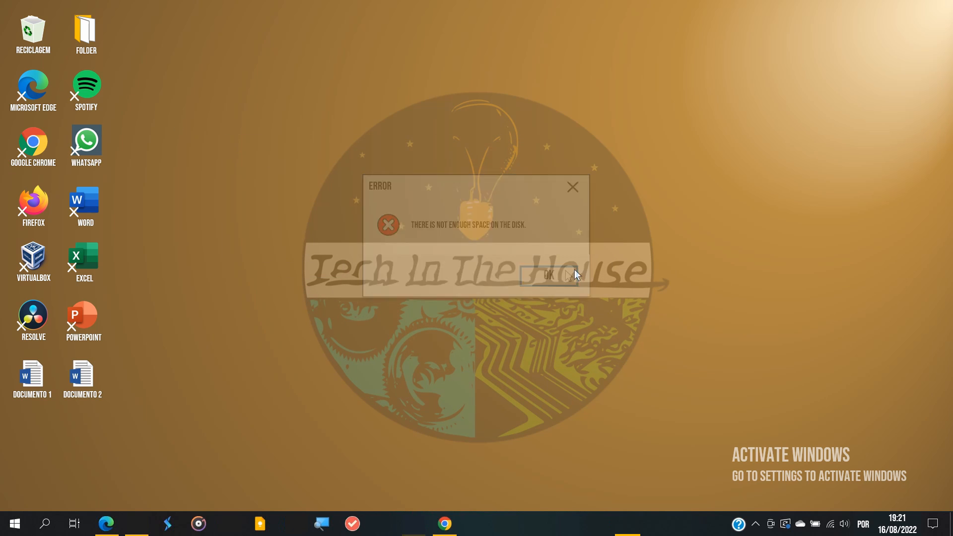
Step: Dismiss the not-enough-disk-space error and the WhatsApp restart notice with OK
{"action": "left_click", "coordinate": [546, 275]}
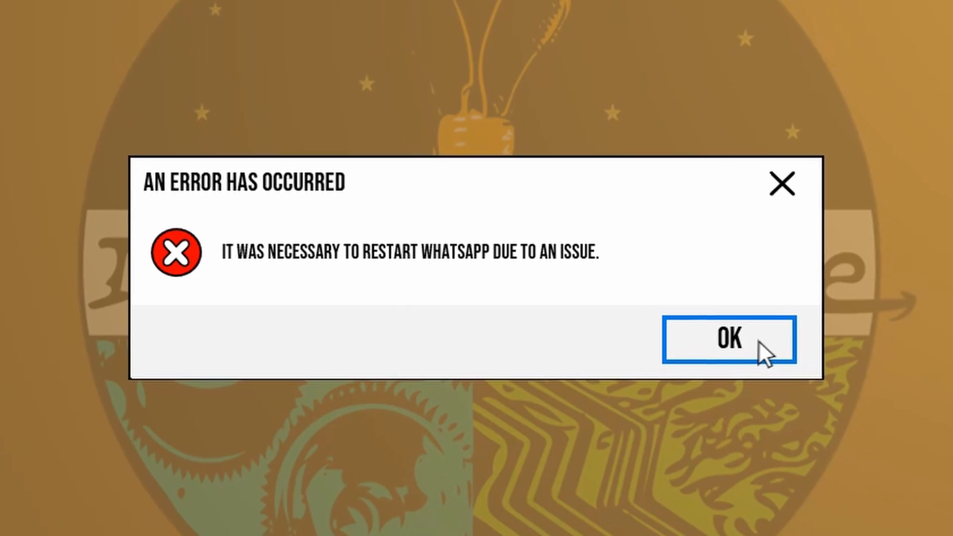
{"action": "left_click", "coordinate": [728, 339]}
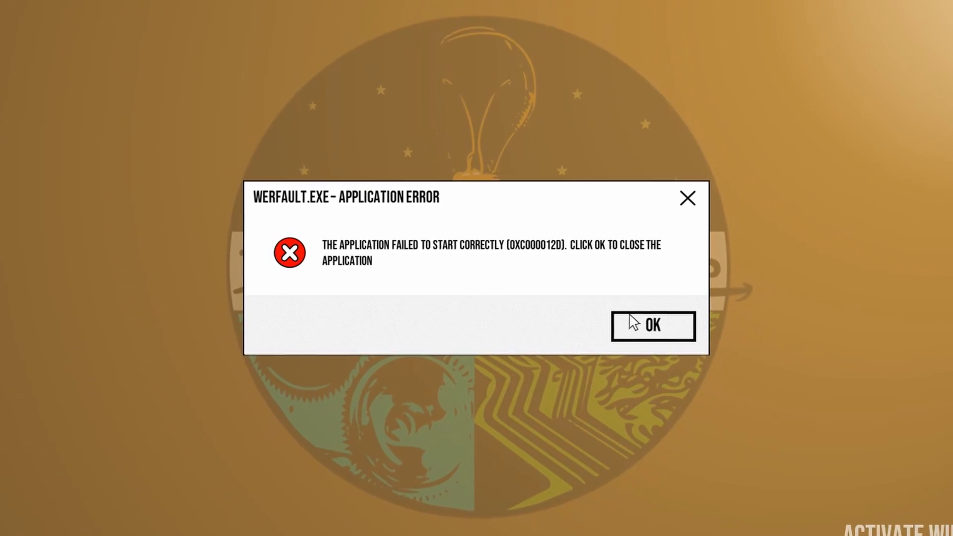
Step: Close the werfault.exe Application Error about failing to start correctly
{"action": "left_click", "coordinate": [653, 325]}
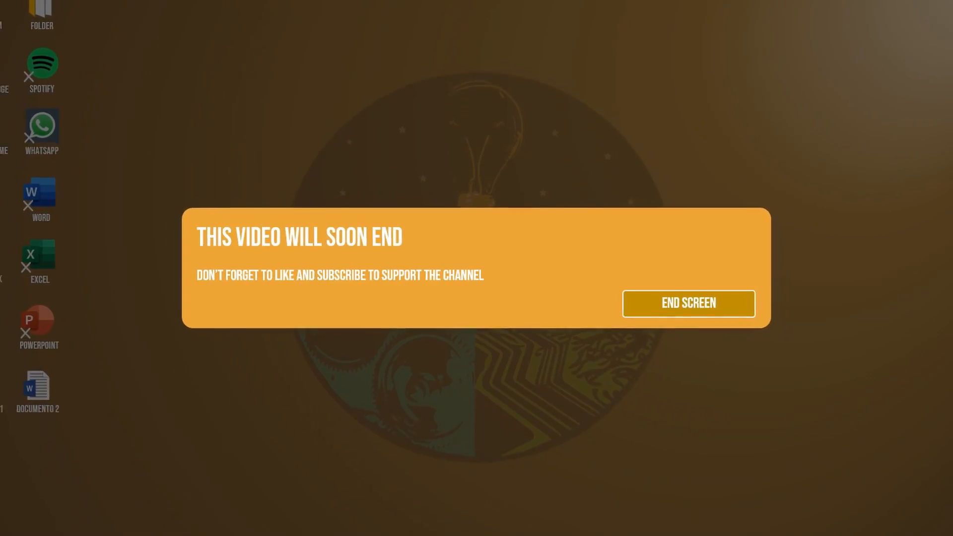
Step: Dismiss the orange end-of-video card, leaving the desktop clear
{"action": "left_click", "coordinate": [687, 304]}
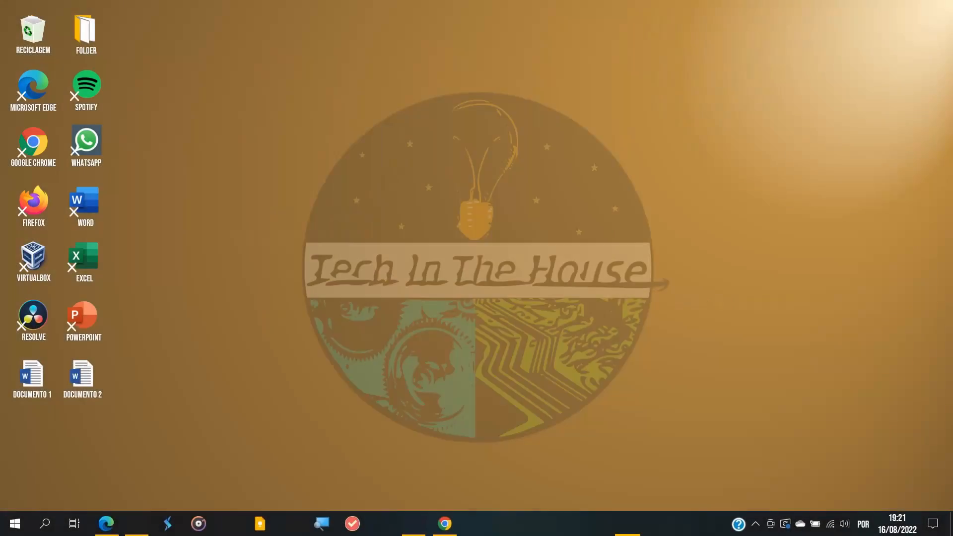